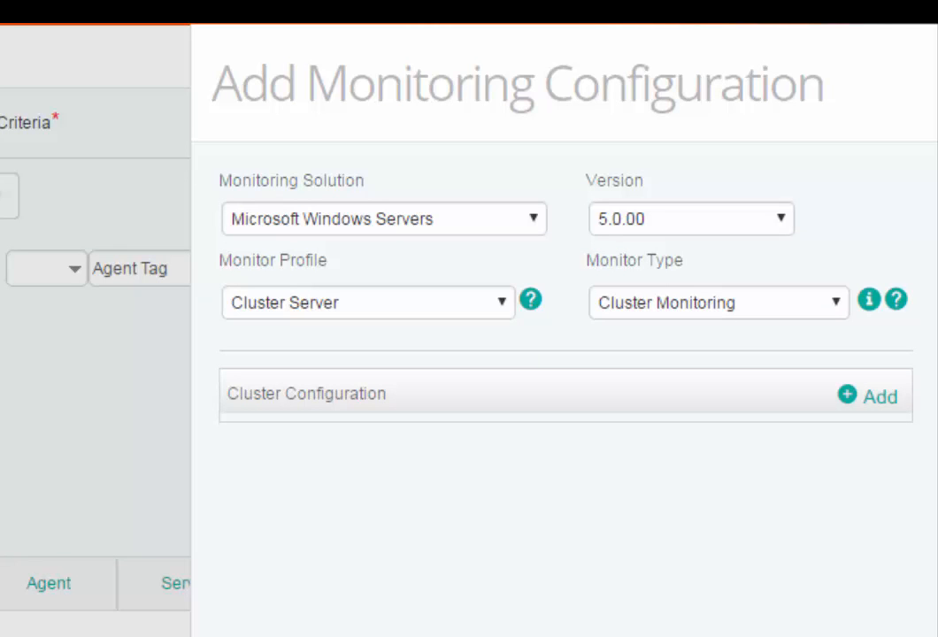
{"action": "mouse_move", "coordinate": [352, 266]}
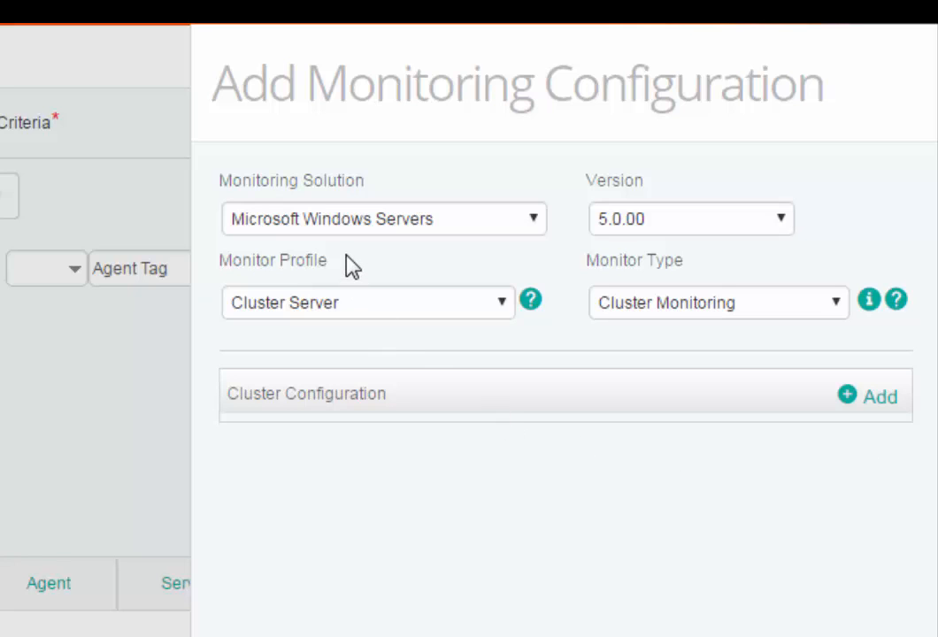
{"action": "mouse_move", "coordinate": [353, 258]}
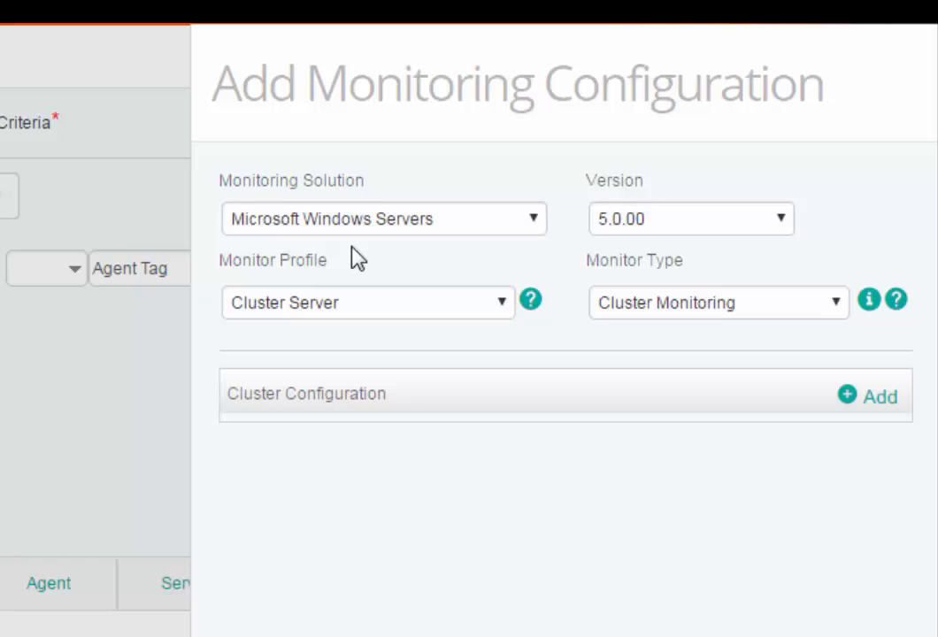
{"action": "mouse_move", "coordinate": [653, 246]}
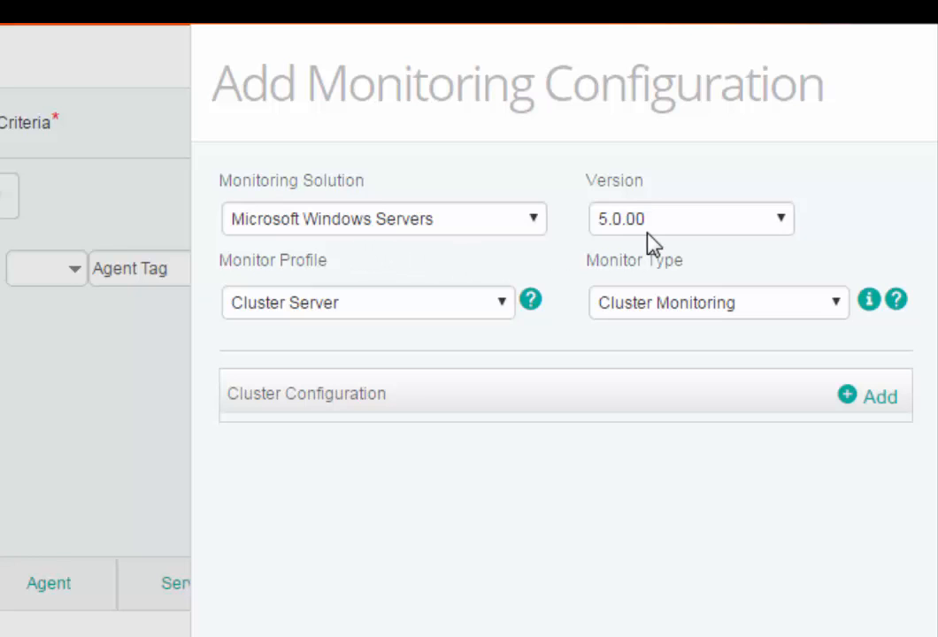
{"action": "mouse_move", "coordinate": [393, 329]}
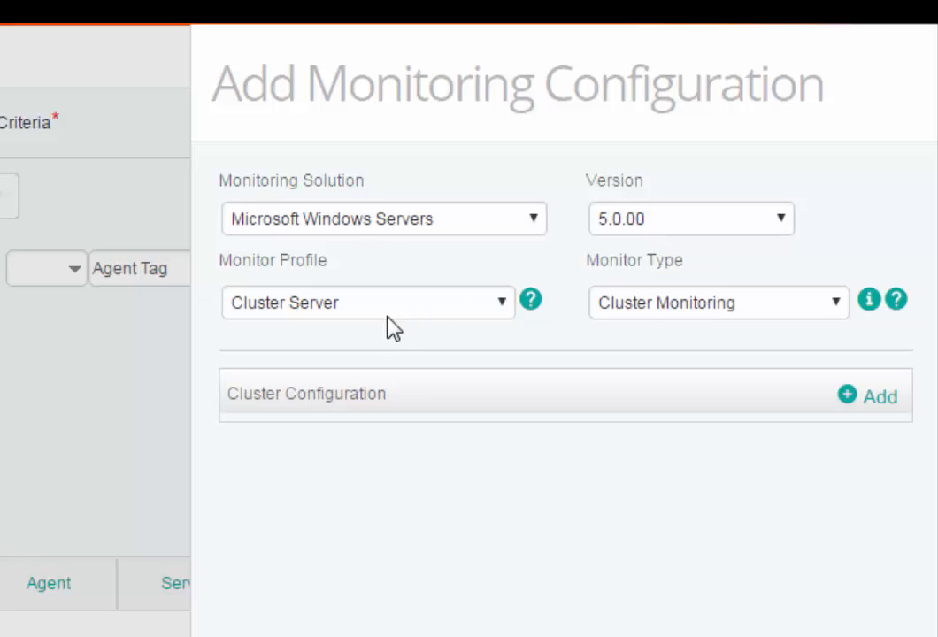
{"action": "mouse_move", "coordinate": [688, 352]}
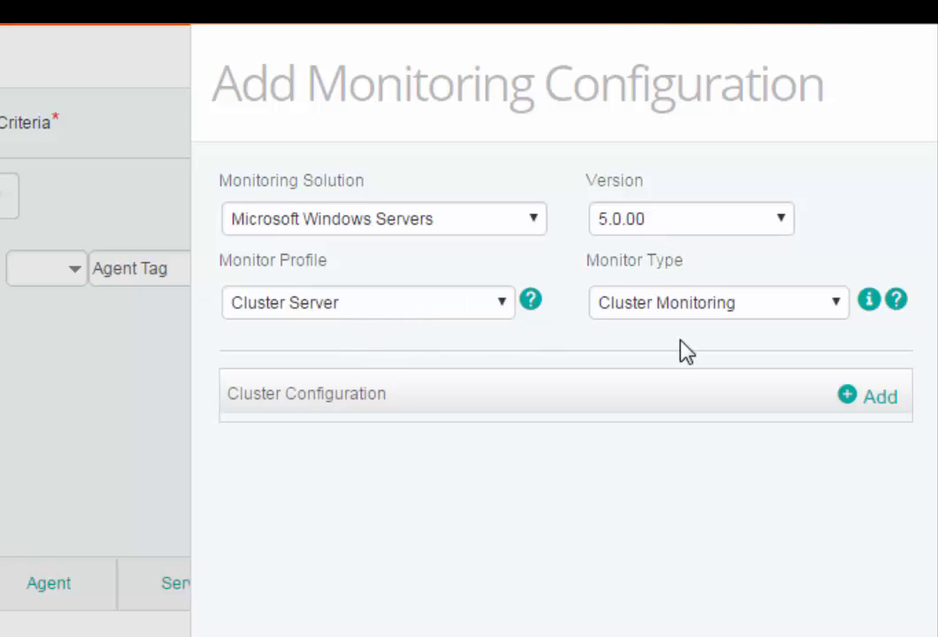
{"action": "mouse_move", "coordinate": [711, 338]}
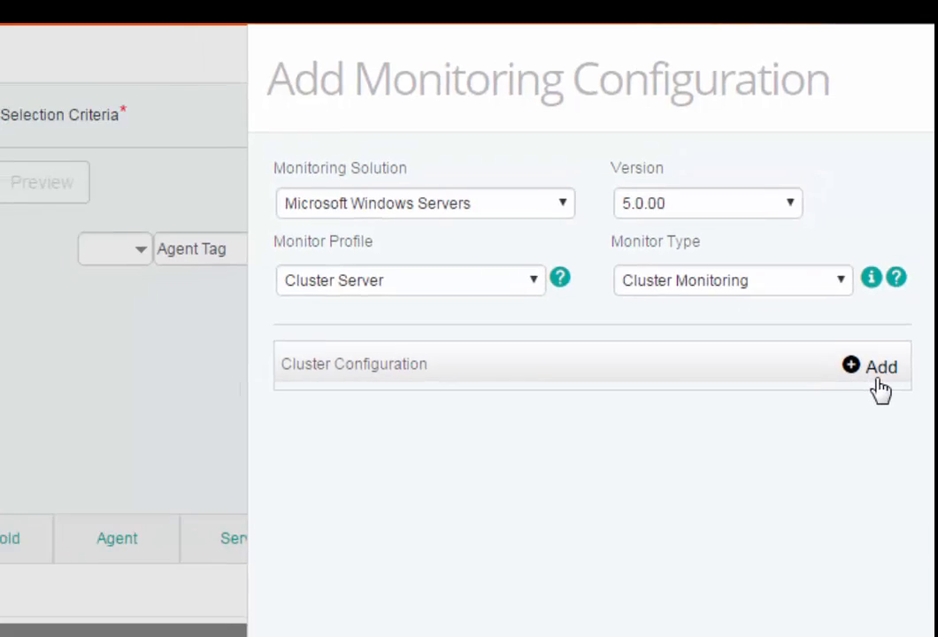
Add a new cluster configuration named bpm-clust12
{"action": "left_click", "coordinate": [880, 367]}
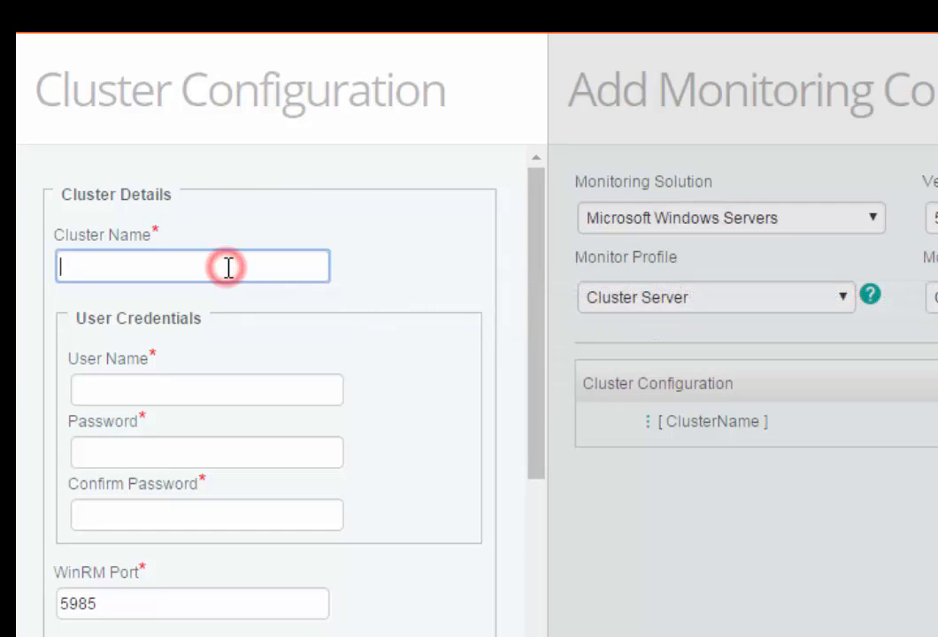
{"action": "type", "text": "bp"}
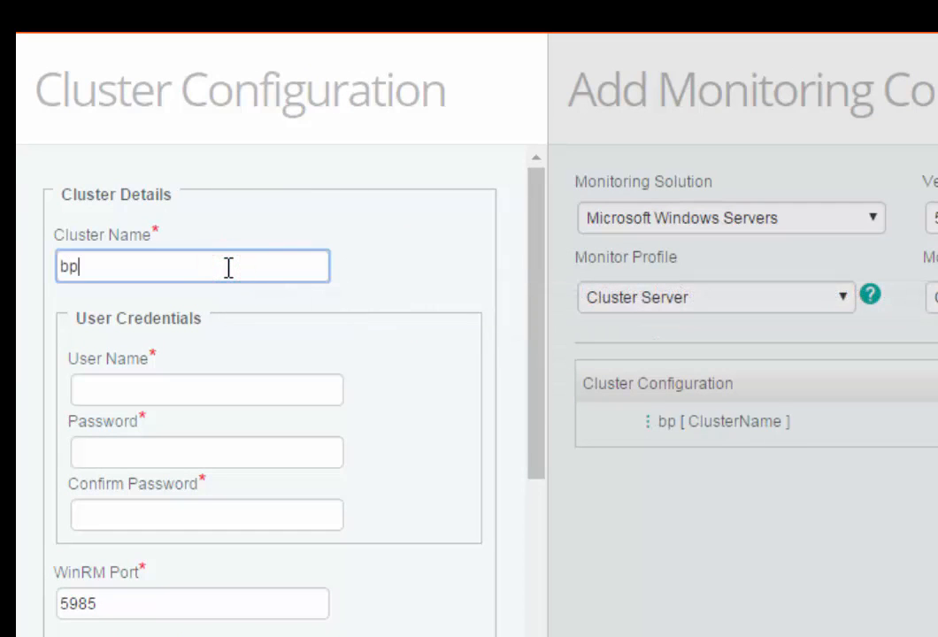
{"action": "type", "text": "m-"}
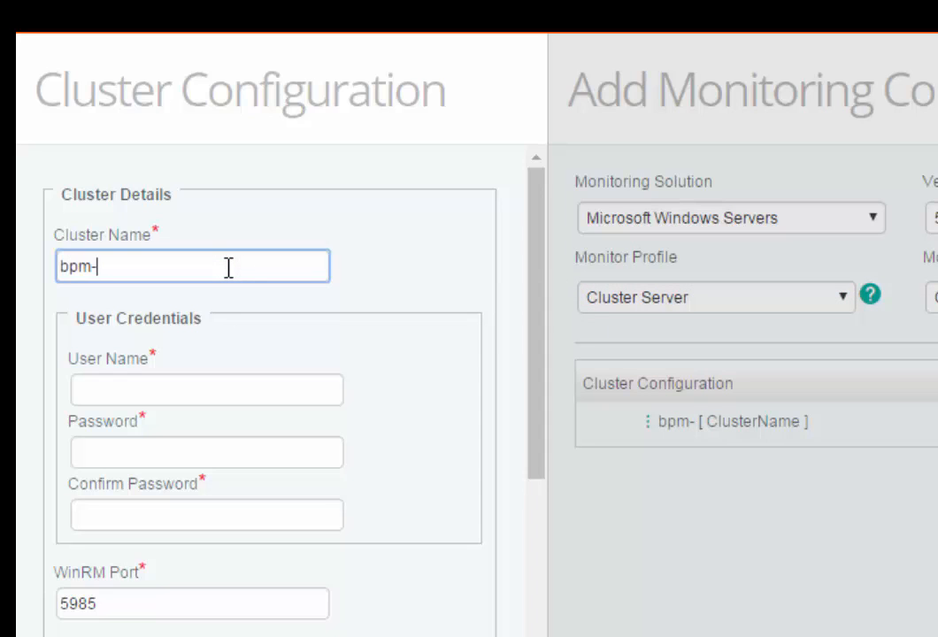
{"action": "type", "text": "clust"}
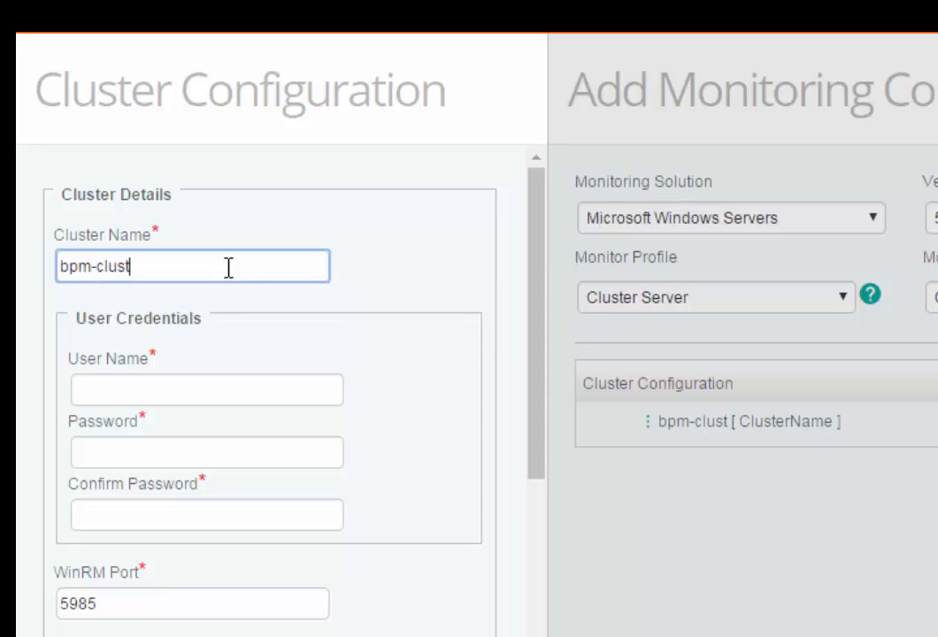
{"action": "type", "text": "12"}
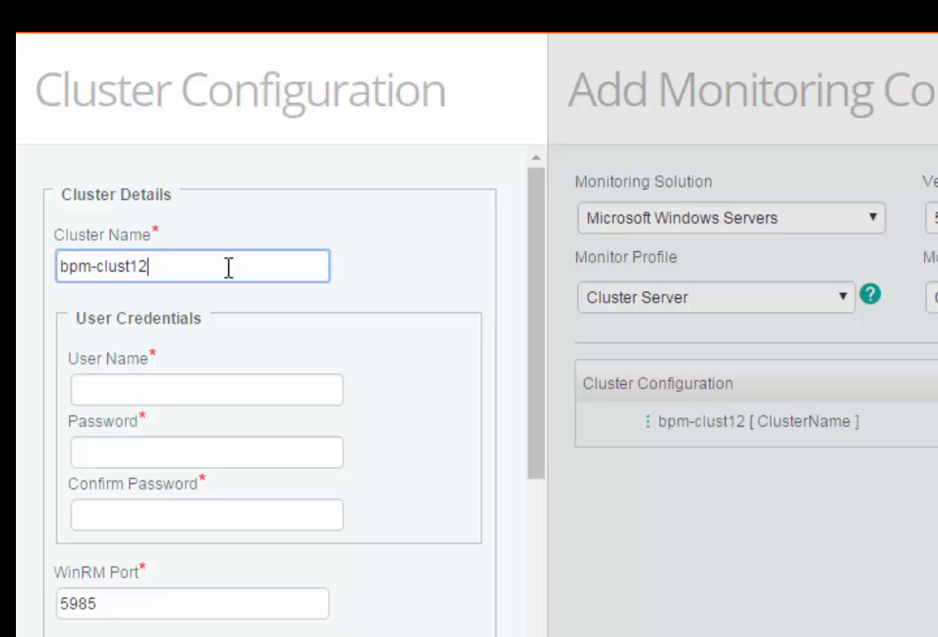
Enter user pun-bpm\Administrator with its password, confirmed a second time
{"action": "type", "text": "pun-bpm\\Administrator"}
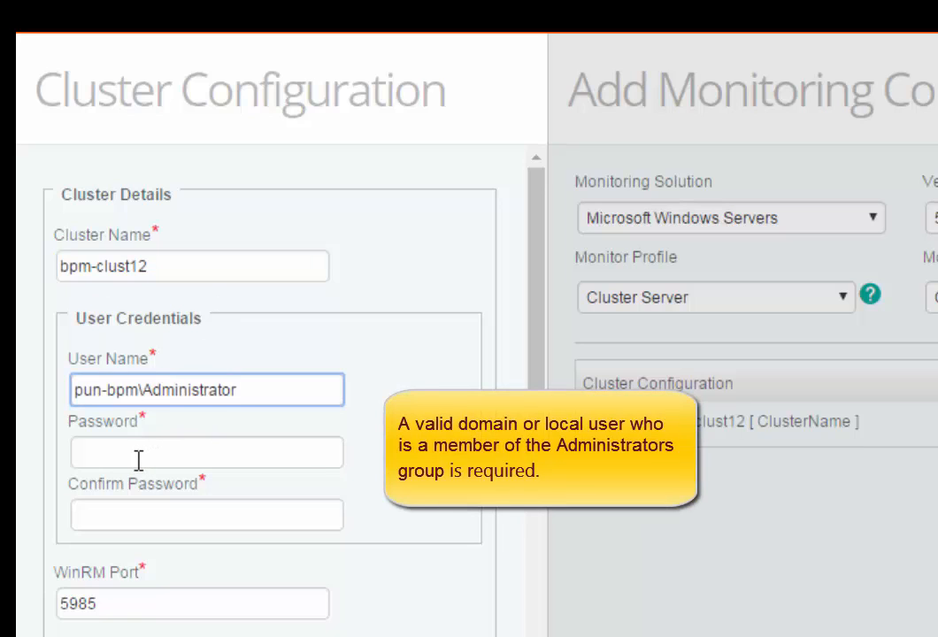
{"action": "type", "text": "••"}
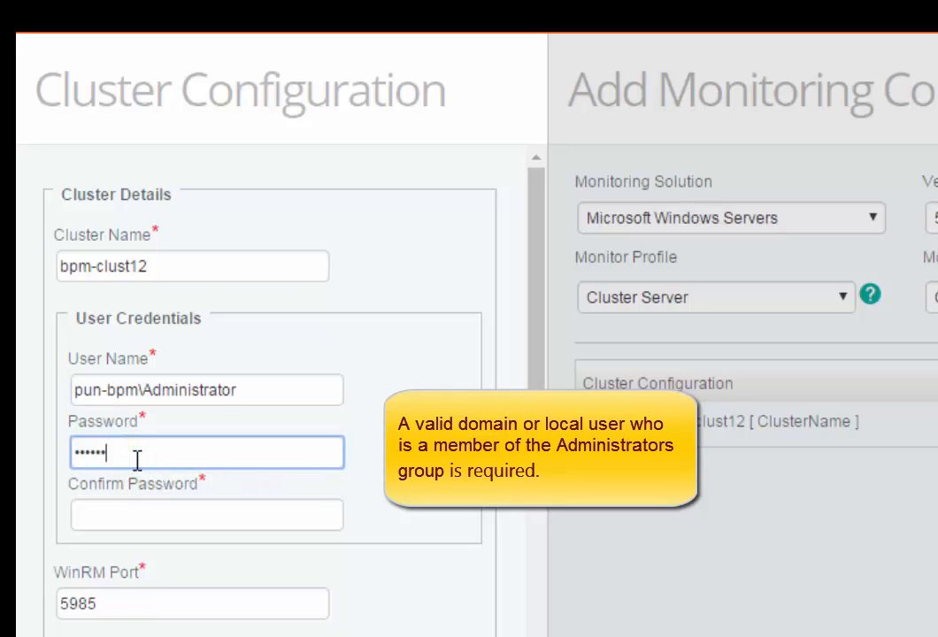
{"action": "left_click", "coordinate": [207, 514]}
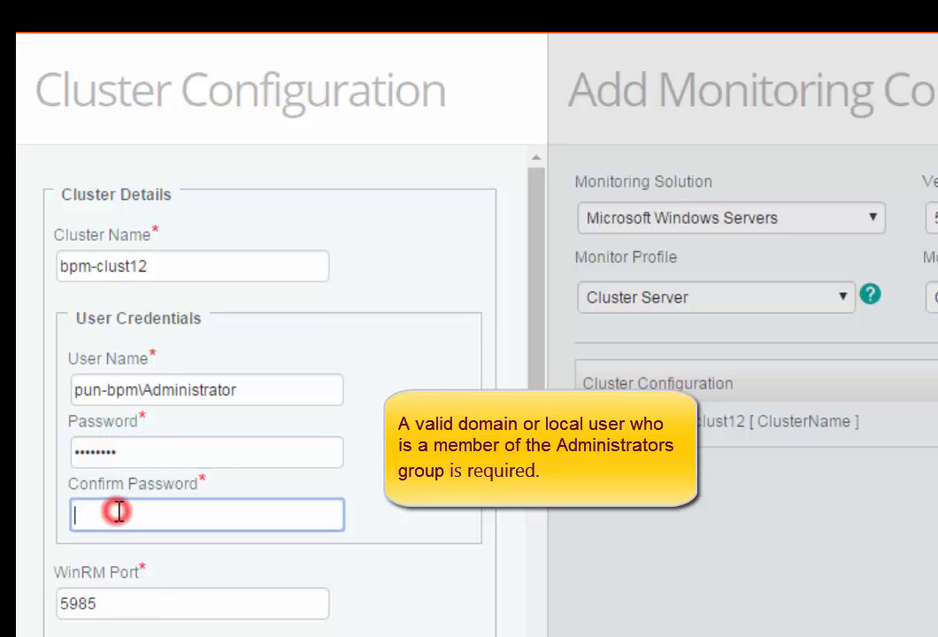
{"action": "type", "text": "••••••••"}
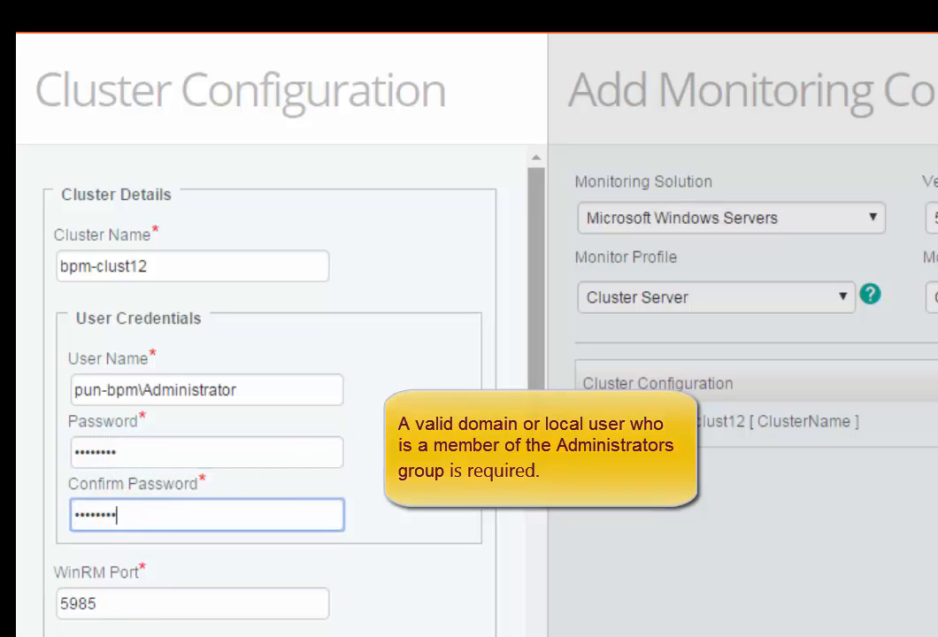
{"action": "scroll", "scroll_direction": "down", "scroll_amount": 3}
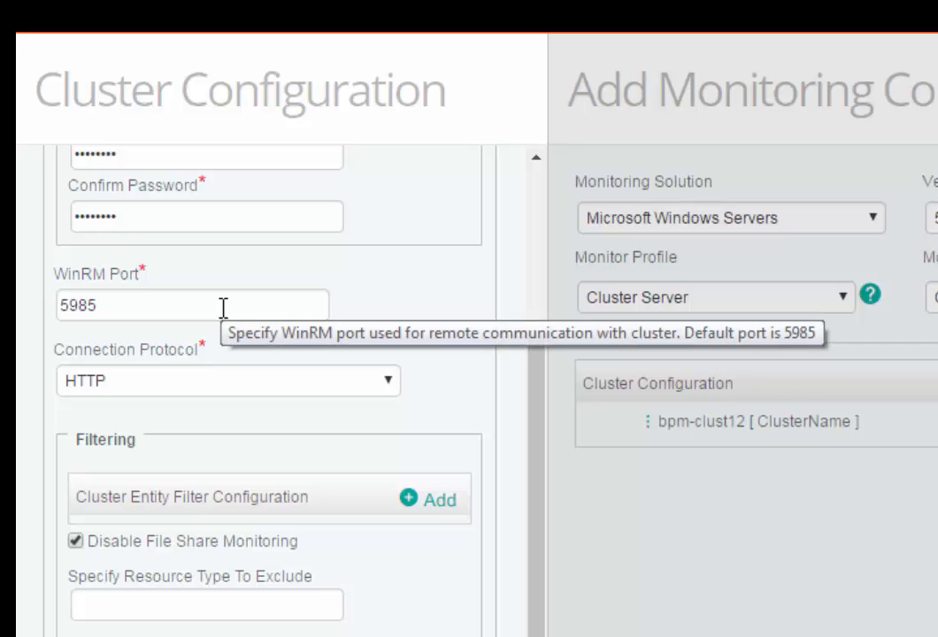
{"action": "mouse_move", "coordinate": [394, 394]}
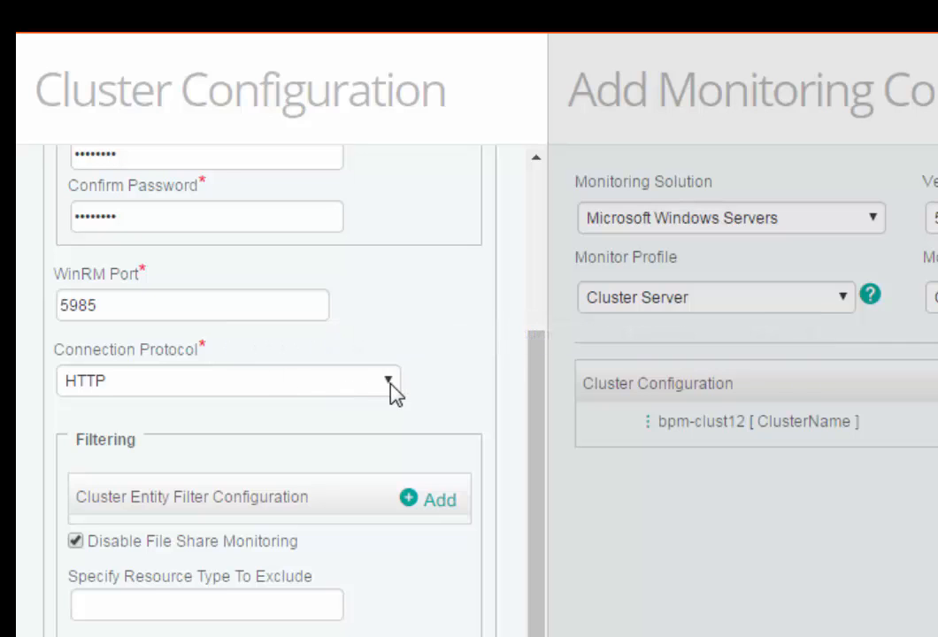
{"action": "left_click", "coordinate": [387, 381]}
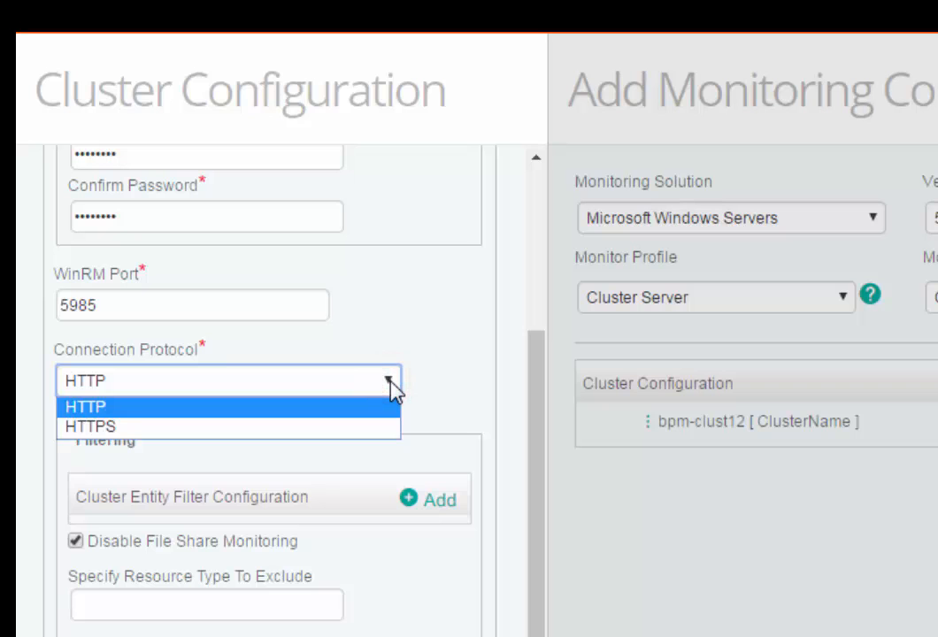
{"action": "mouse_move", "coordinate": [379, 409]}
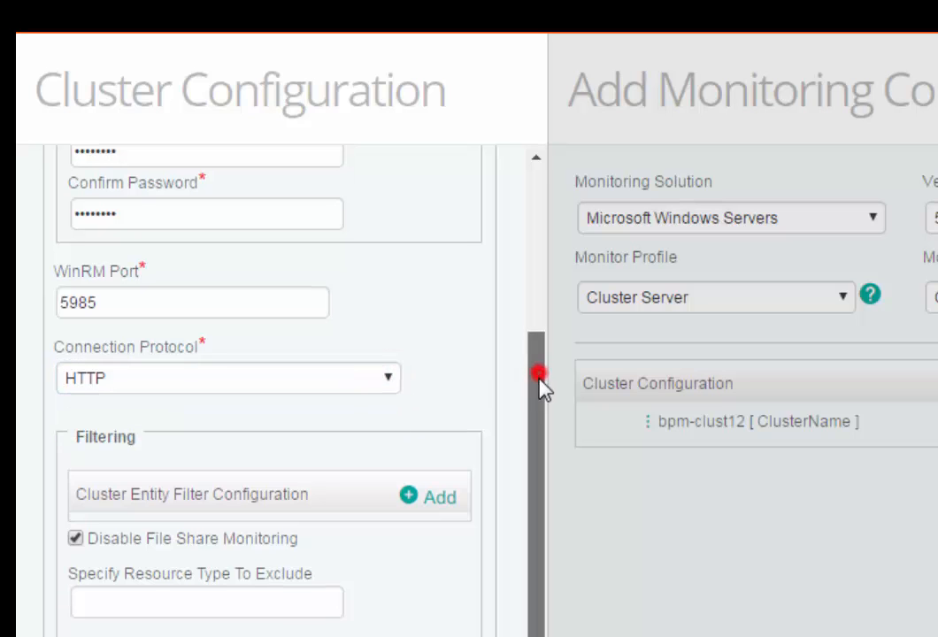
{"action": "scroll", "scroll_direction": "down", "scroll_amount": 3}
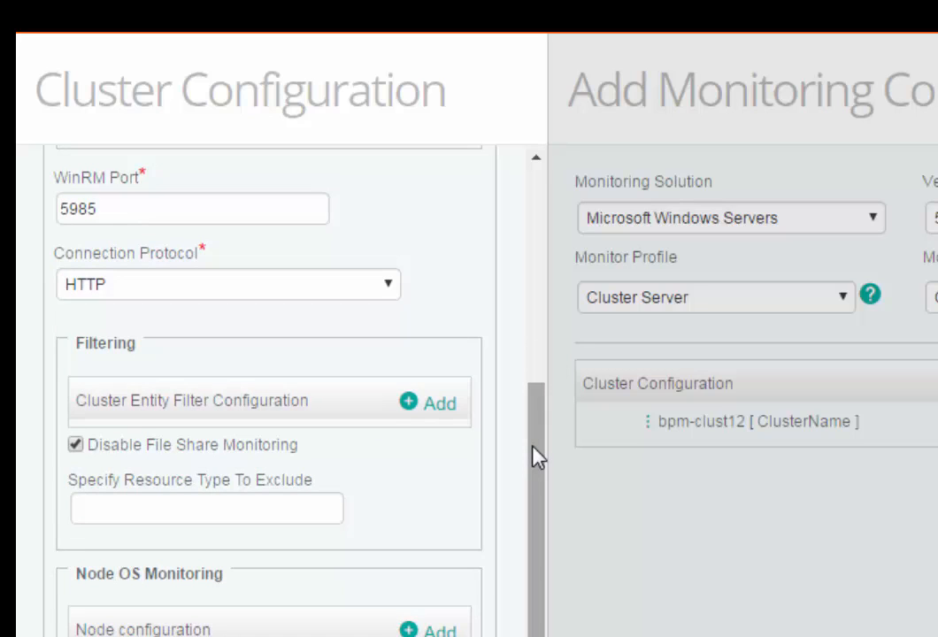
{"action": "mouse_move", "coordinate": [438, 429]}
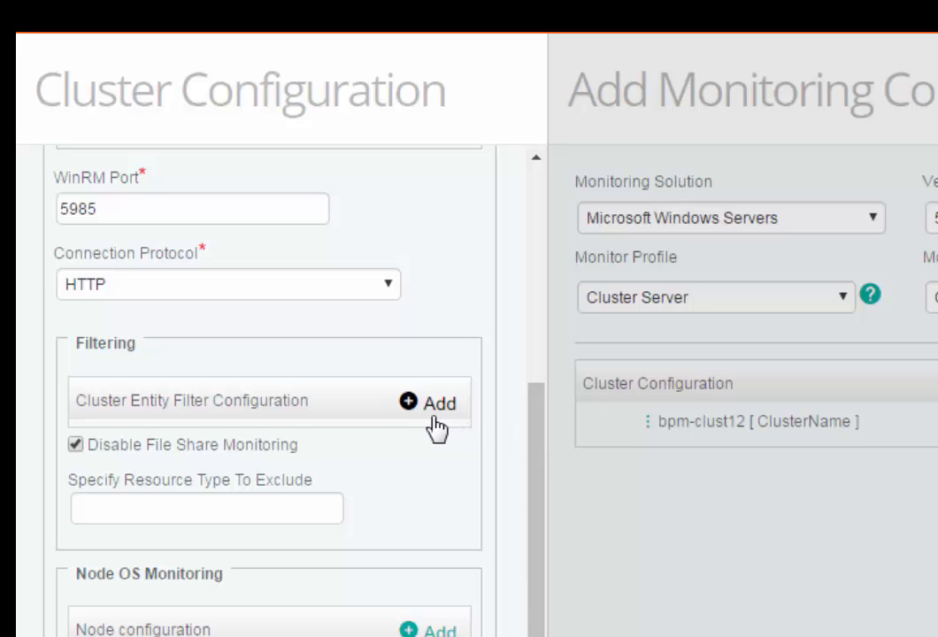
{"action": "mouse_move", "coordinate": [459, 420]}
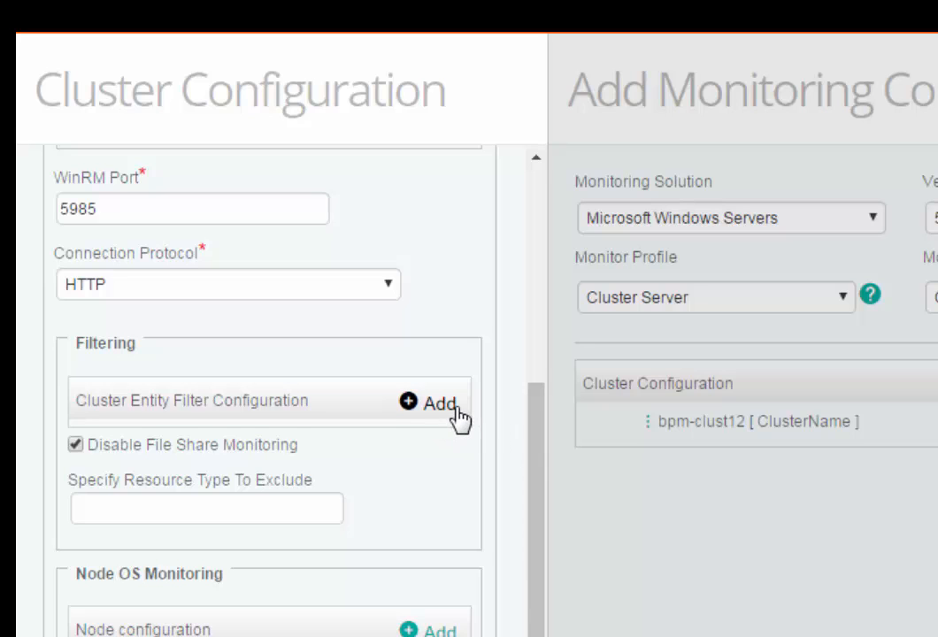
{"action": "mouse_move", "coordinate": [442, 425]}
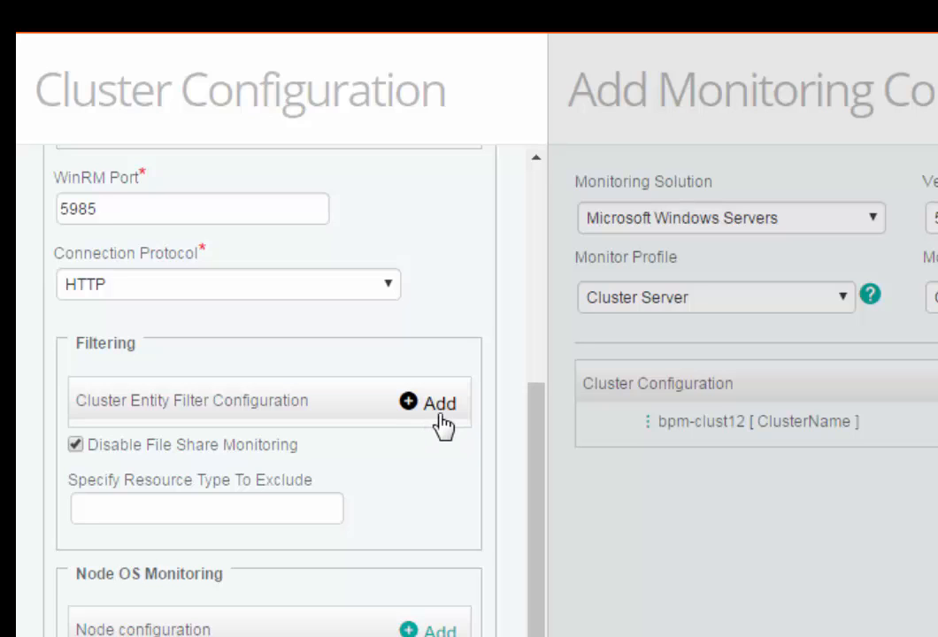
Uncheck Disable File Share Monitoring in the Filtering section
{"action": "left_click", "coordinate": [77, 445]}
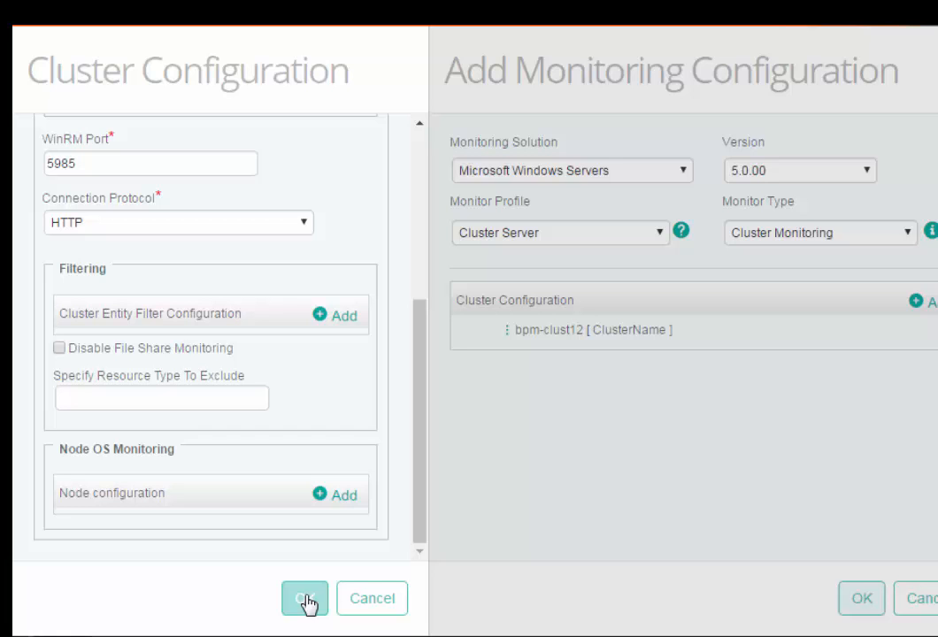
{"action": "left_click", "coordinate": [303, 598]}
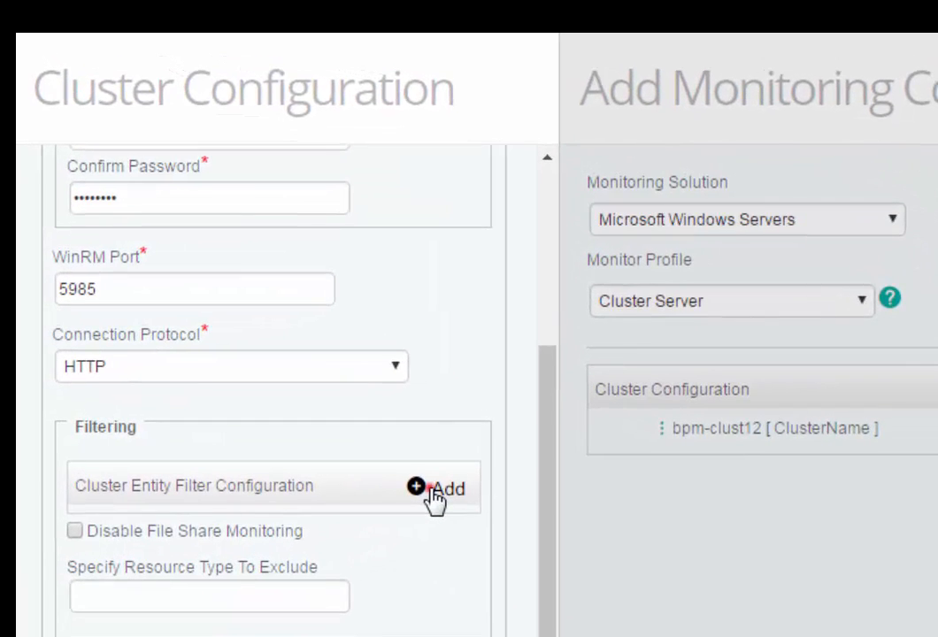
Save a Resources entity filter with Notepad as the exclude criteria
{"action": "left_click", "coordinate": [417, 487]}
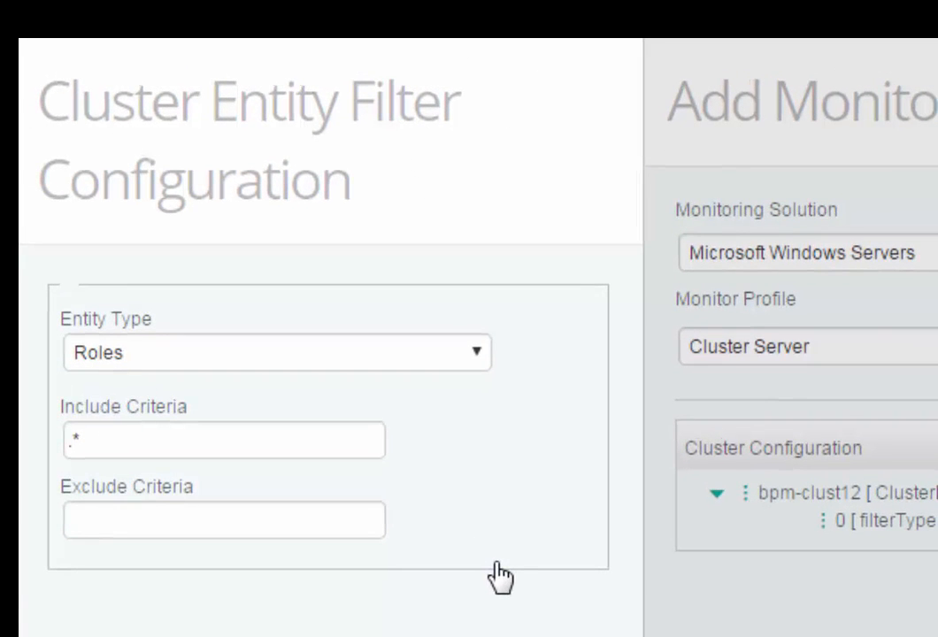
{"action": "left_click", "coordinate": [474, 352]}
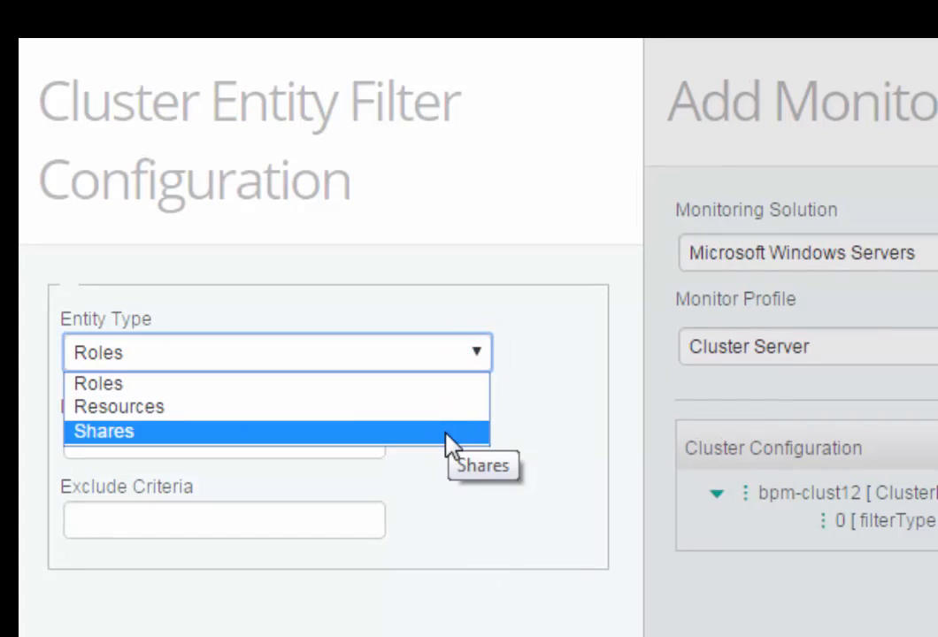
{"action": "mouse_move", "coordinate": [444, 412]}
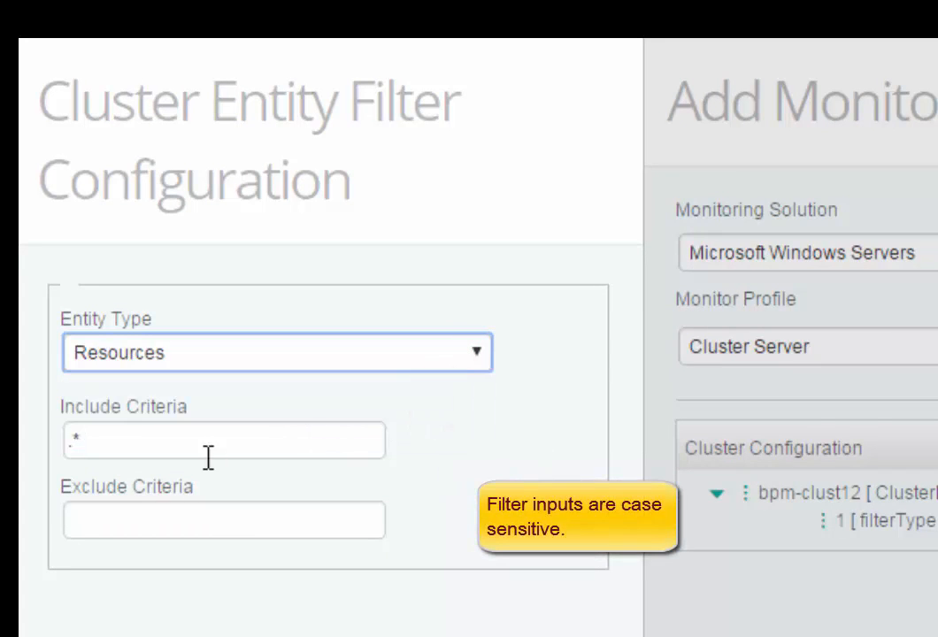
{"action": "type", "text": "No"}
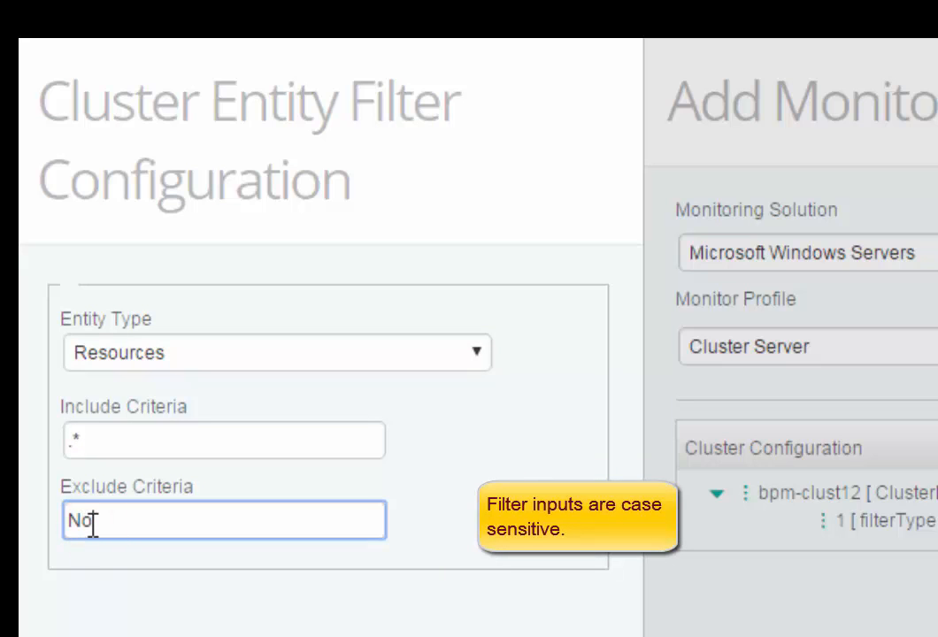
{"action": "type", "text": "tepad"}
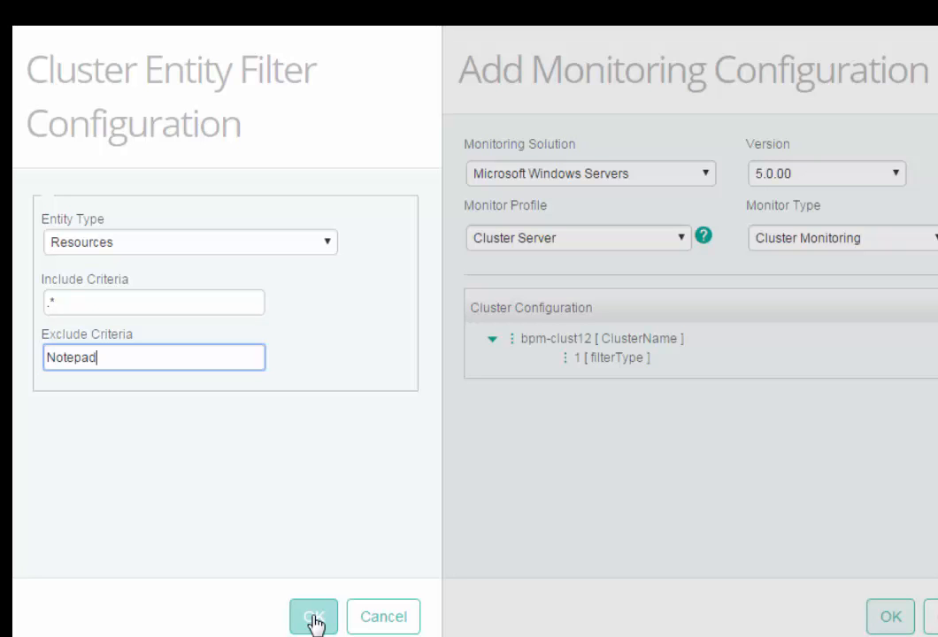
{"action": "left_click", "coordinate": [313, 616]}
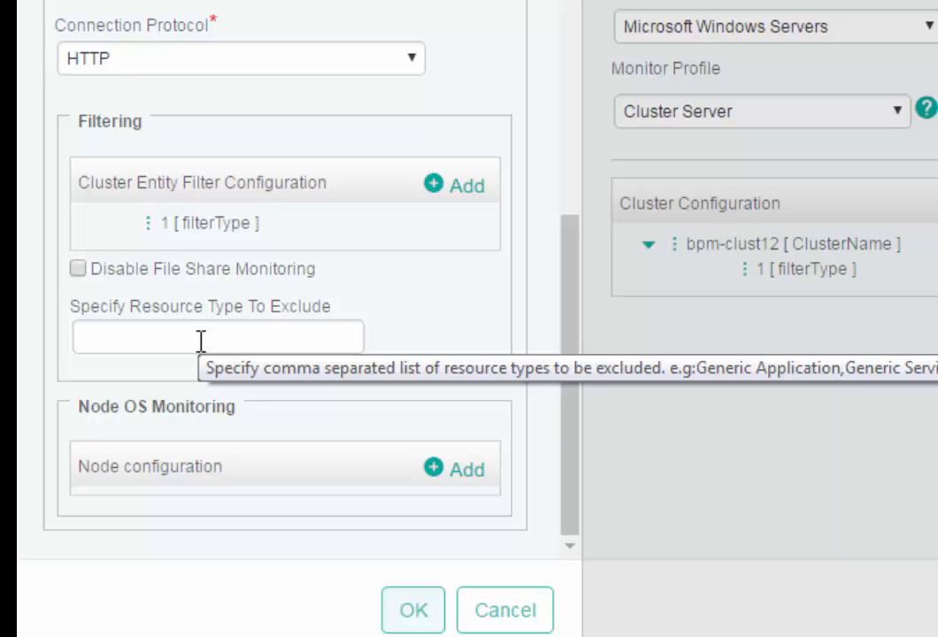
Enter Generic Application as the resource type to exclude
{"action": "type", "text": "Ge"}
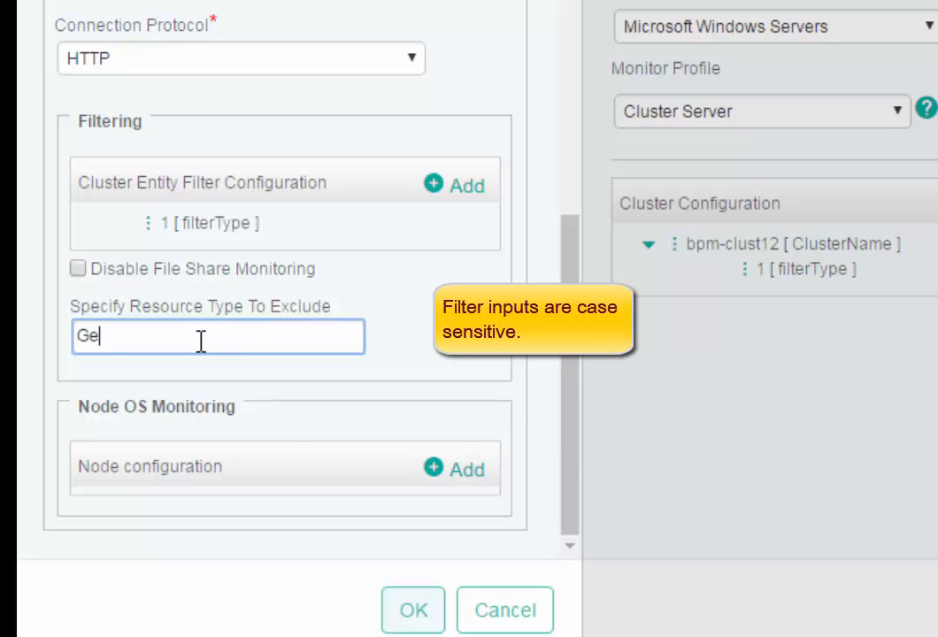
{"action": "type", "text": "neric"}
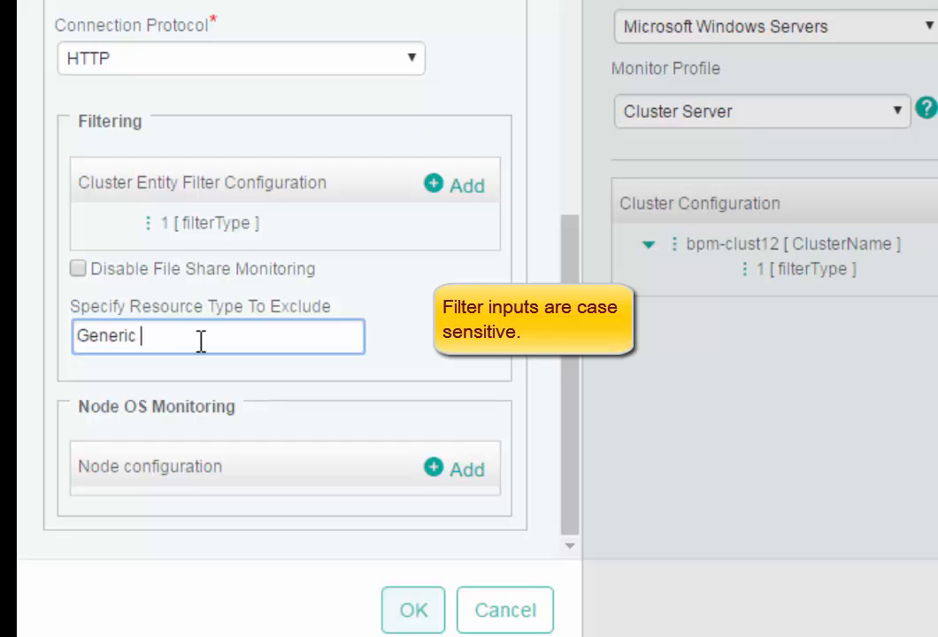
{"action": "type", "text": "Applicat"}
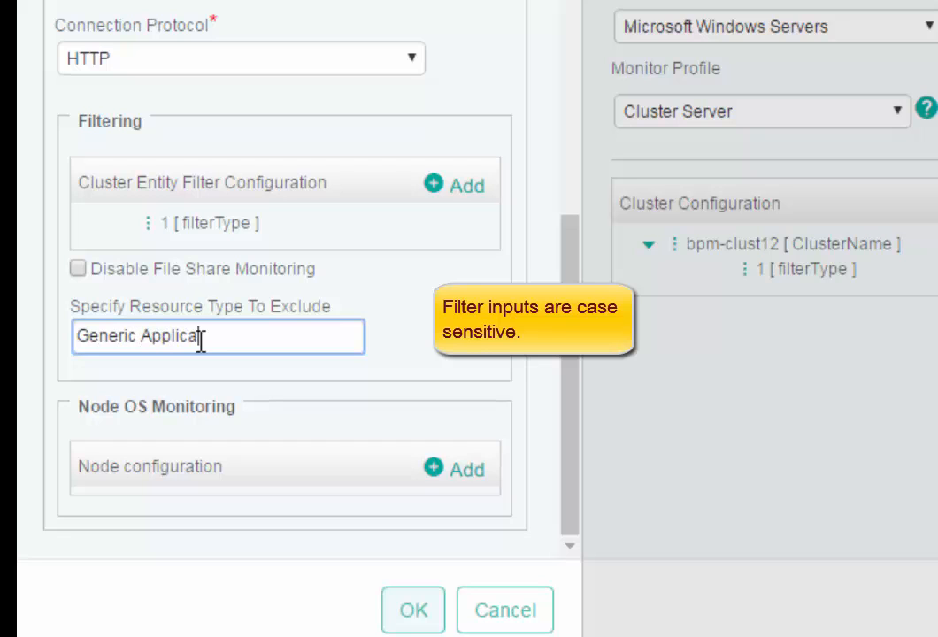
{"action": "type", "text": "ion"}
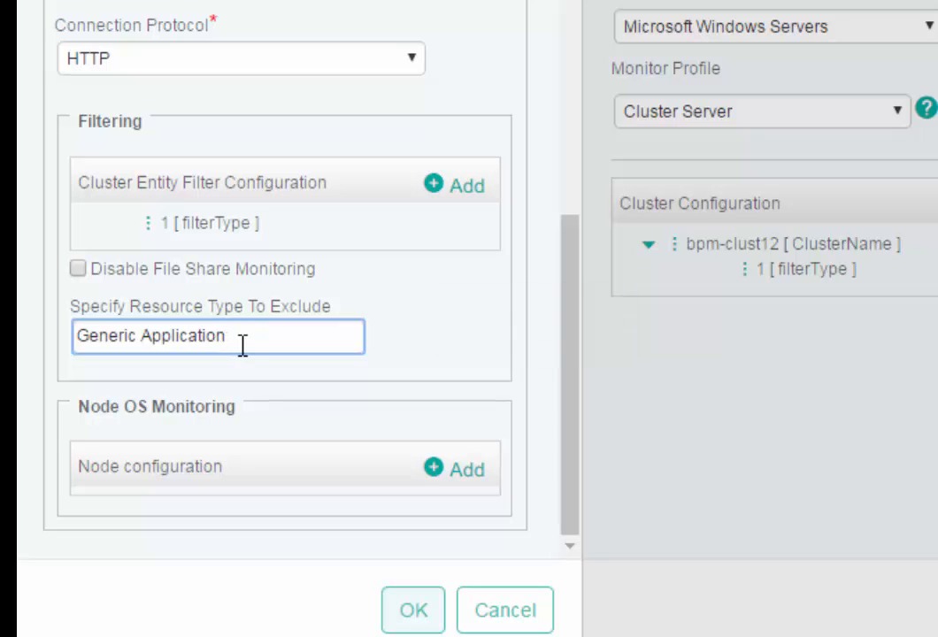
{"action": "mouse_move", "coordinate": [217, 337]}
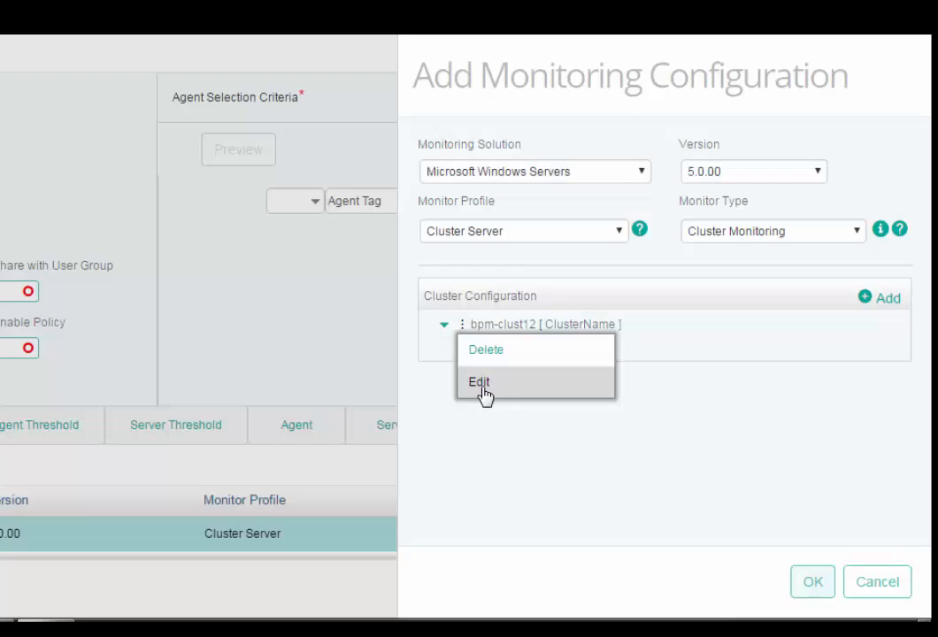
Edit bpm-clust12 and scroll down to the Node OS Monitoring section
{"action": "left_click", "coordinate": [479, 382]}
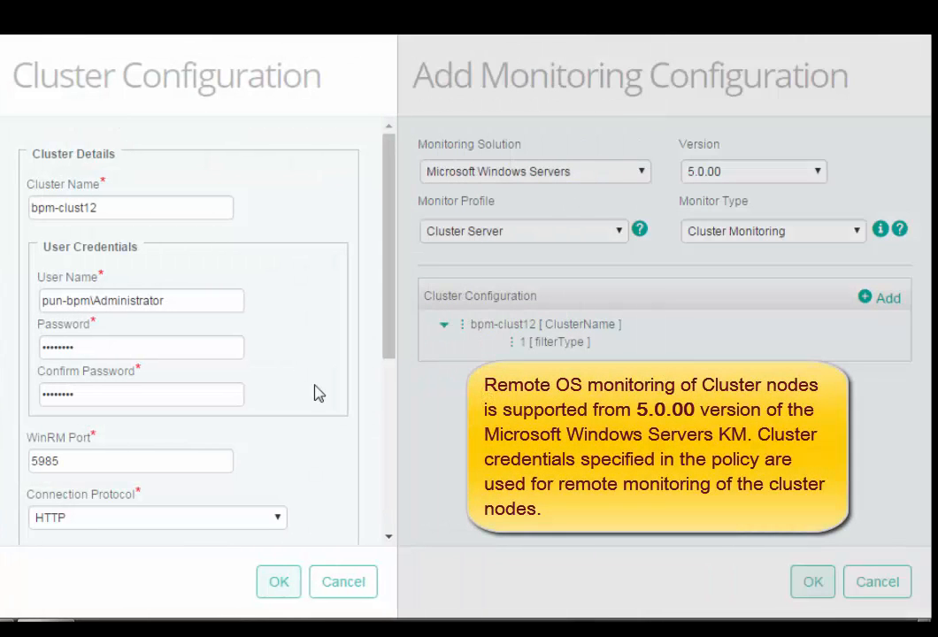
{"action": "scroll", "scroll_direction": "down", "scroll_amount": 3}
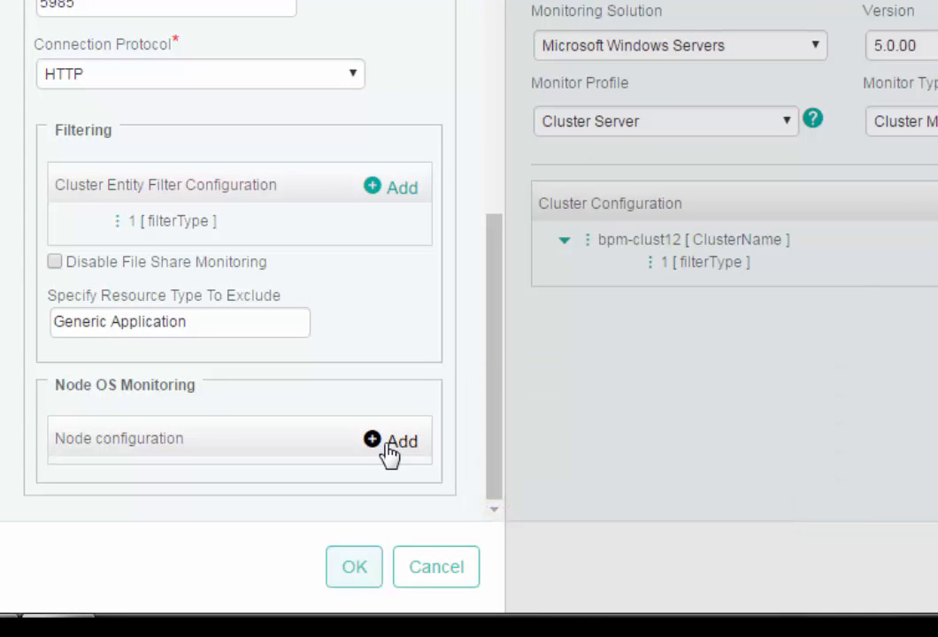
Add a node configuration listing cluster node vw-pun-ngp-qa3s
{"action": "left_click", "coordinate": [393, 441]}
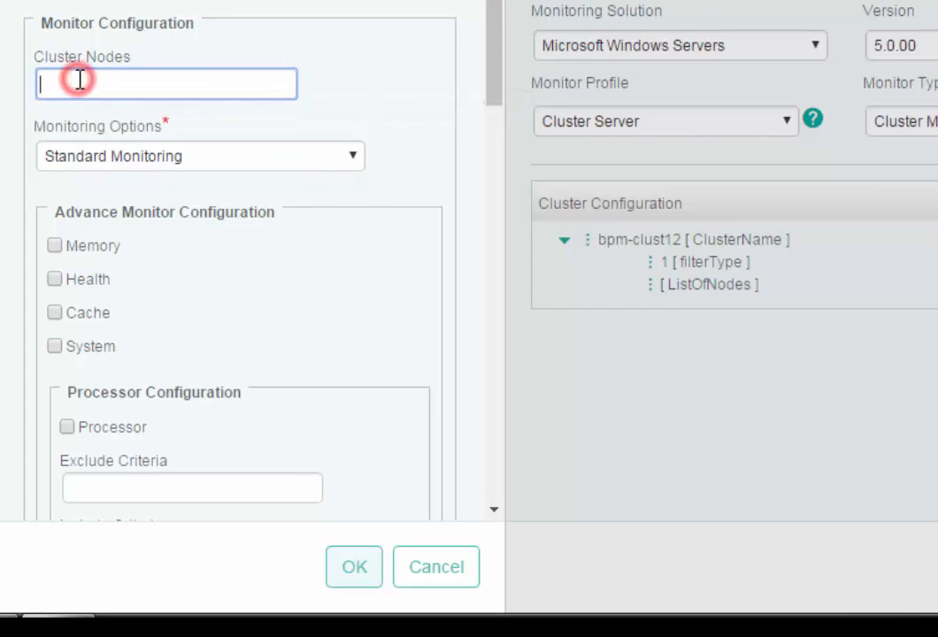
{"action": "type", "text": "vw-"}
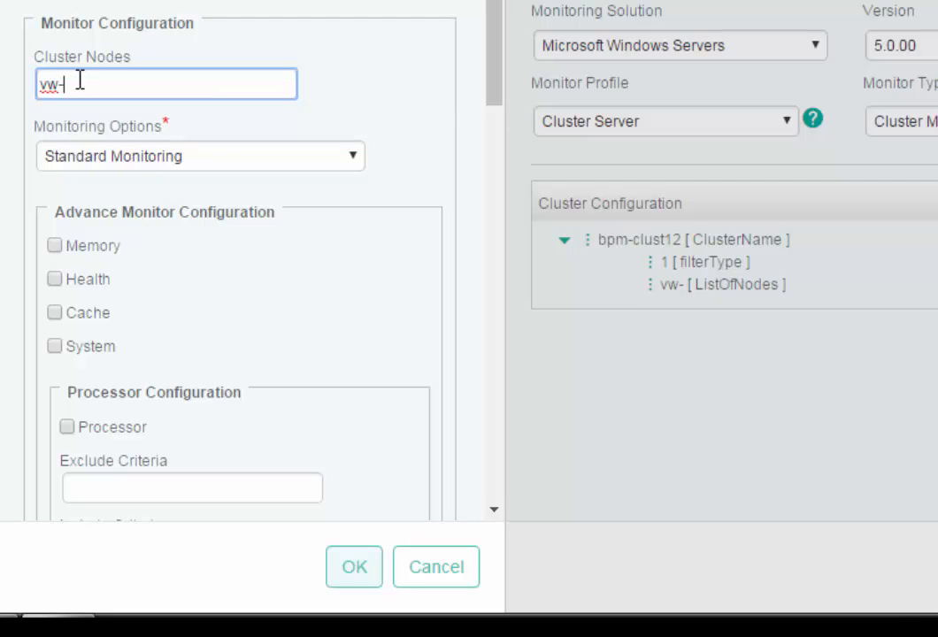
{"action": "type", "text": "pun"}
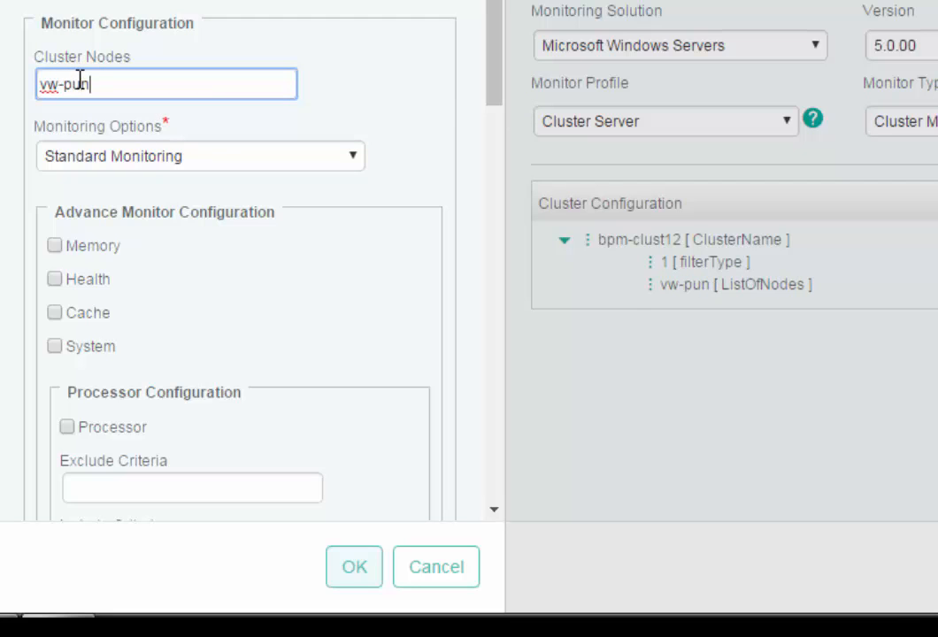
{"action": "type", "text": "-ngp"}
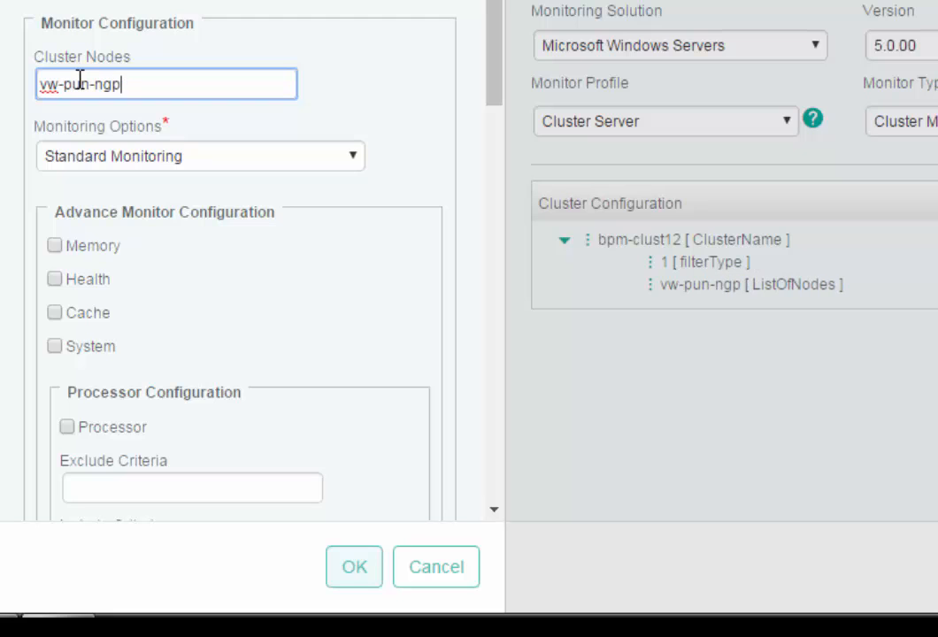
{"action": "type", "text": "-q"}
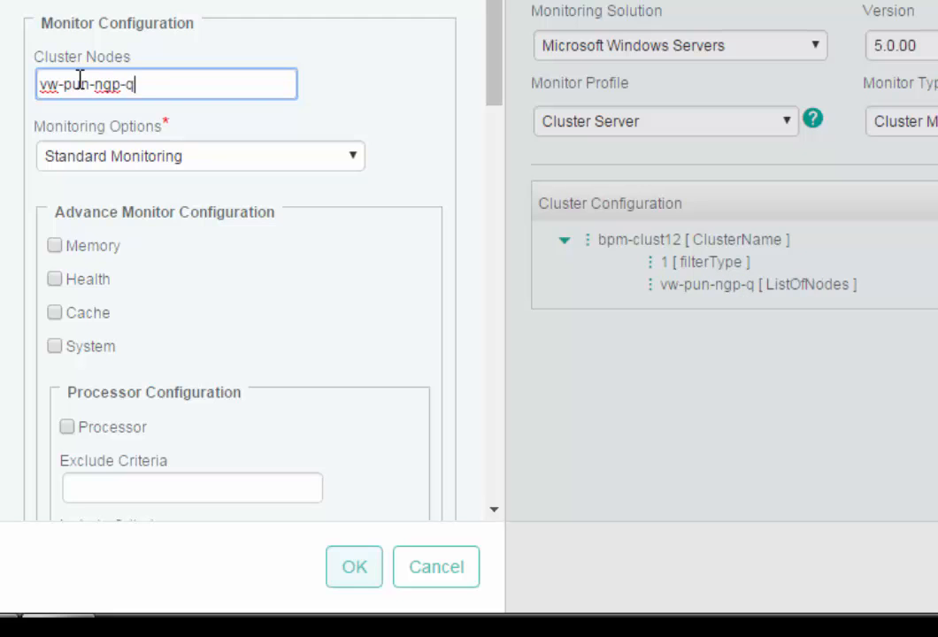
{"action": "type", "text": "a3"}
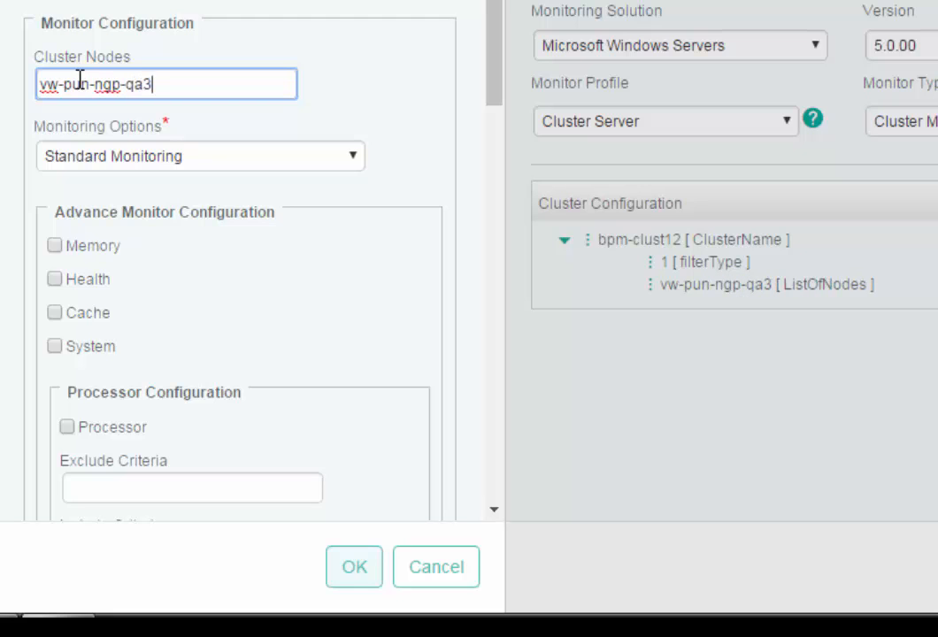
{"action": "type", "text": "s"}
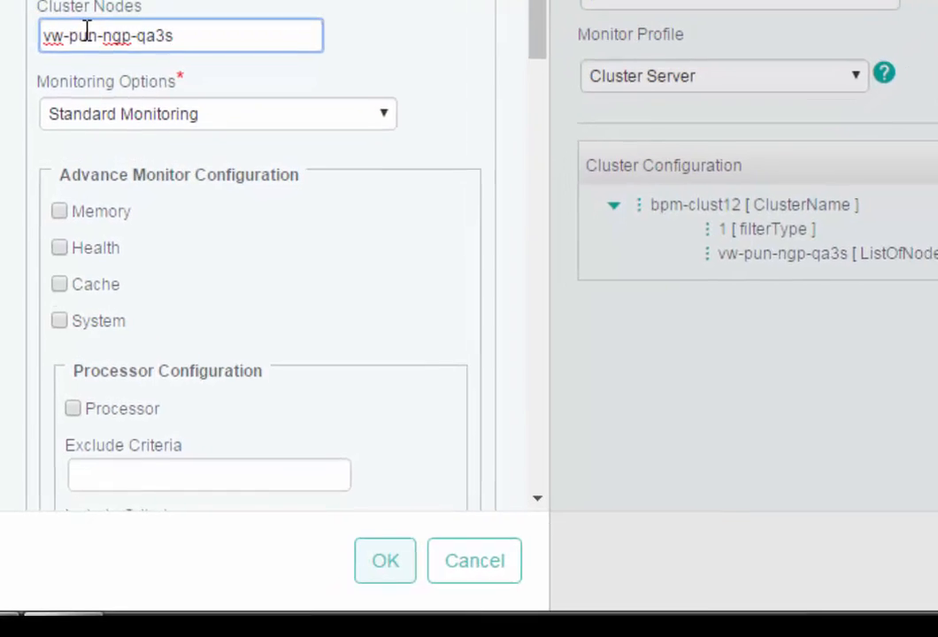
{"action": "scroll", "scroll_direction": "down", "scroll_amount": 3}
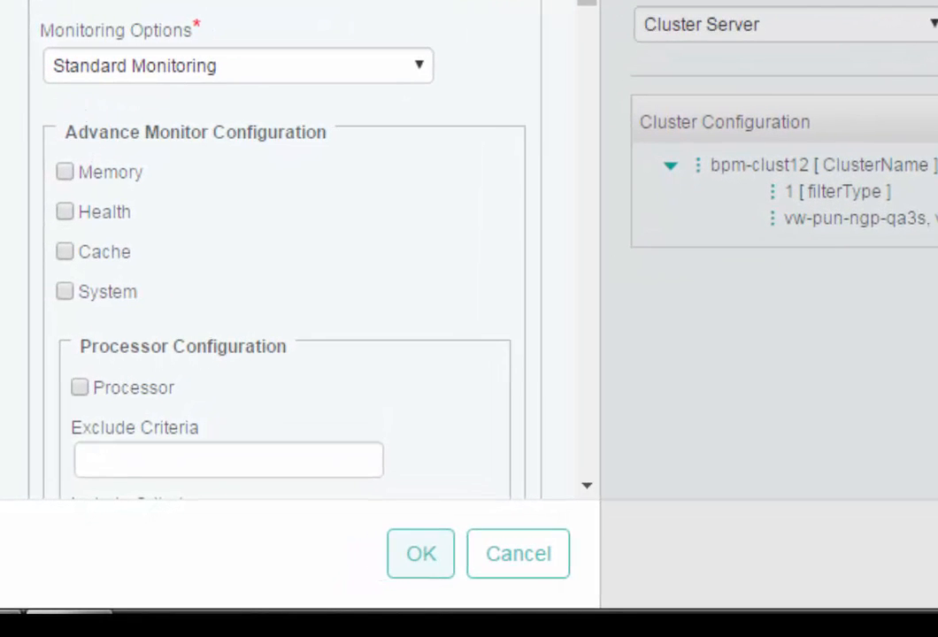
Set Monitoring Options to Advance Monitoring and confirm the node settings
{"action": "left_click", "coordinate": [418, 66]}
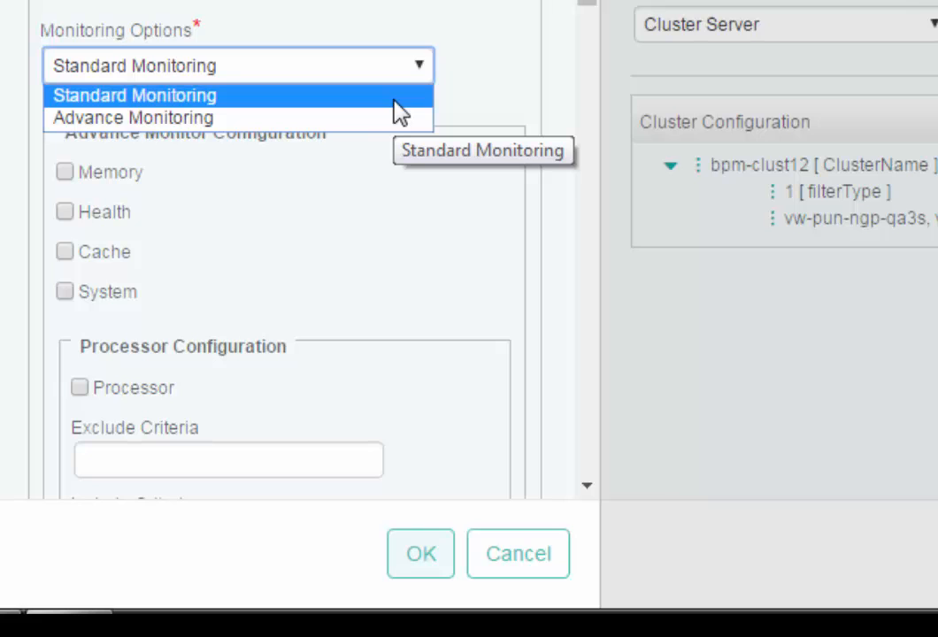
{"action": "left_click", "coordinate": [133, 118]}
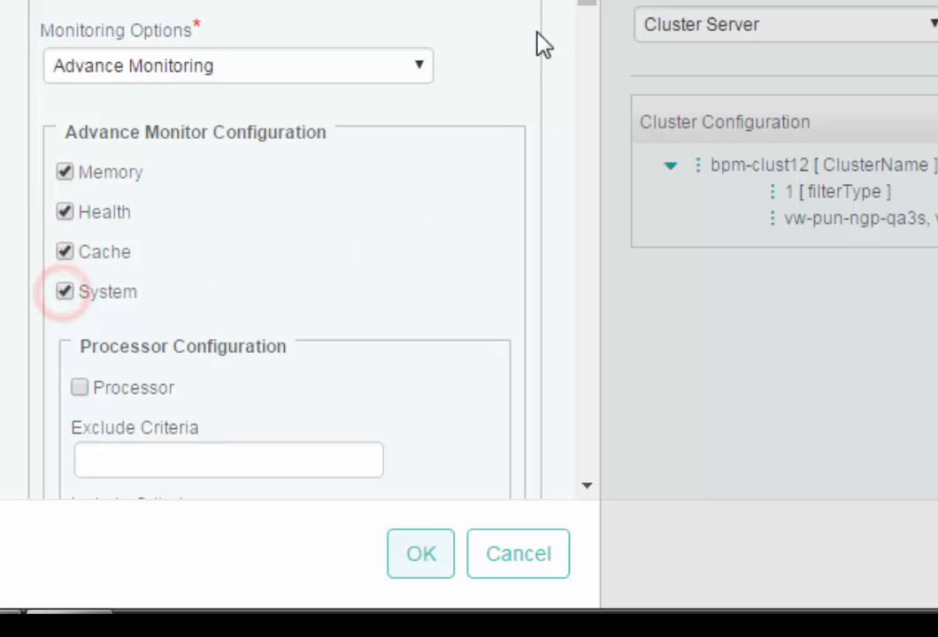
{"action": "scroll", "scroll_direction": "down", "scroll_amount": 3}
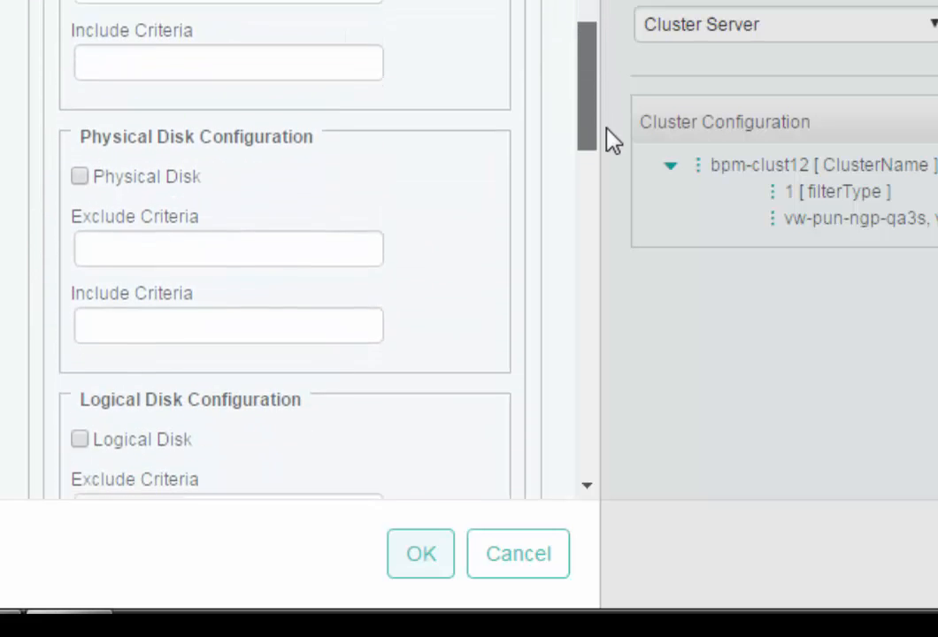
{"action": "scroll", "scroll_direction": "down", "scroll_amount": 3}
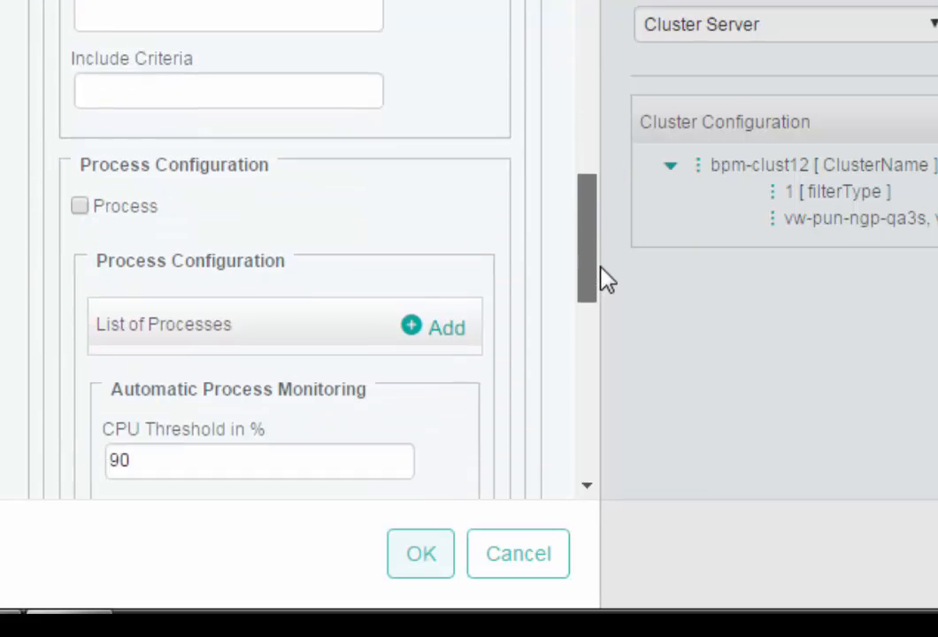
{"action": "scroll", "scroll_direction": "down", "scroll_amount": 3}
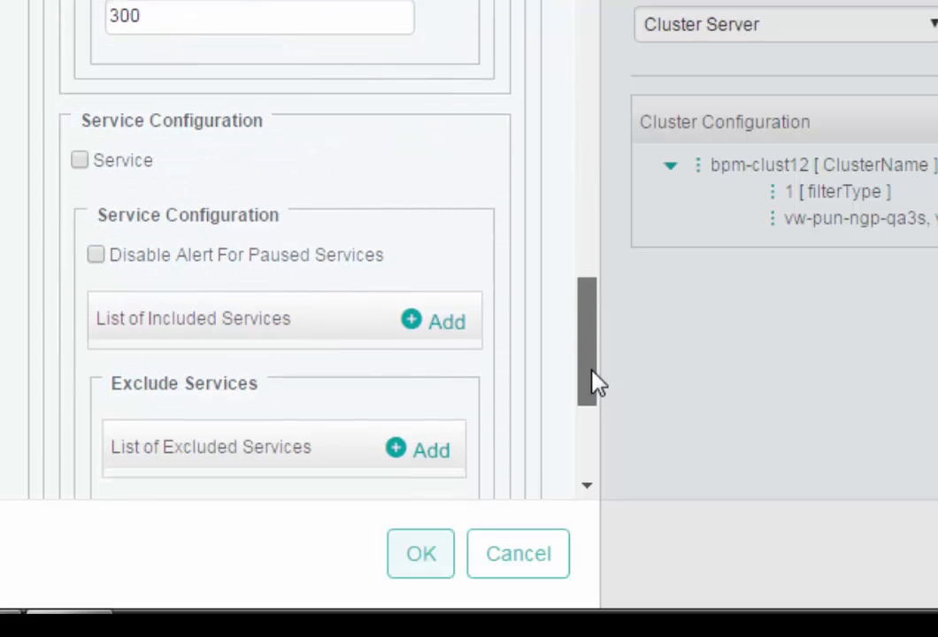
{"action": "scroll", "scroll_direction": "down", "scroll_amount": 3}
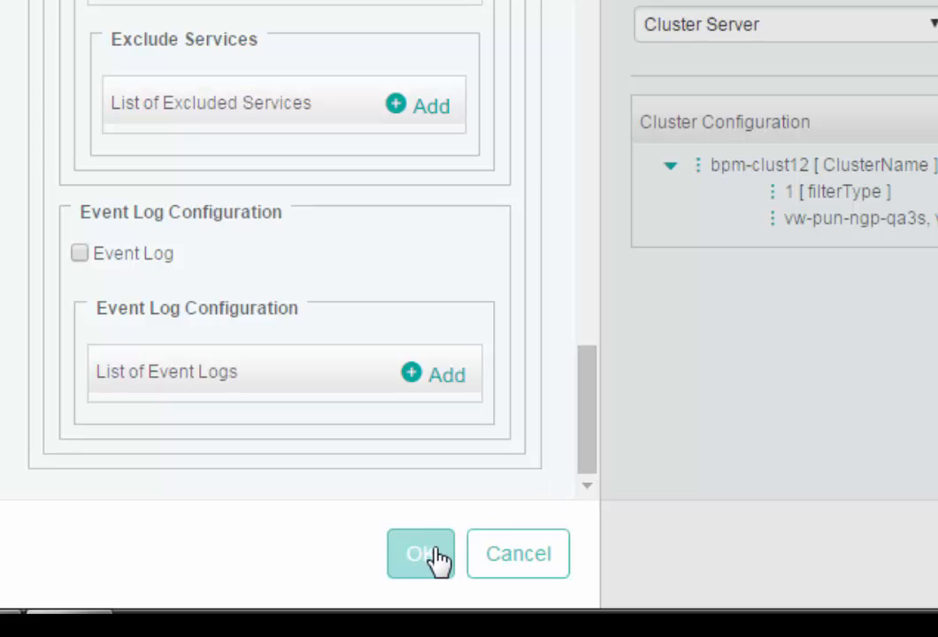
{"action": "left_click", "coordinate": [420, 555]}
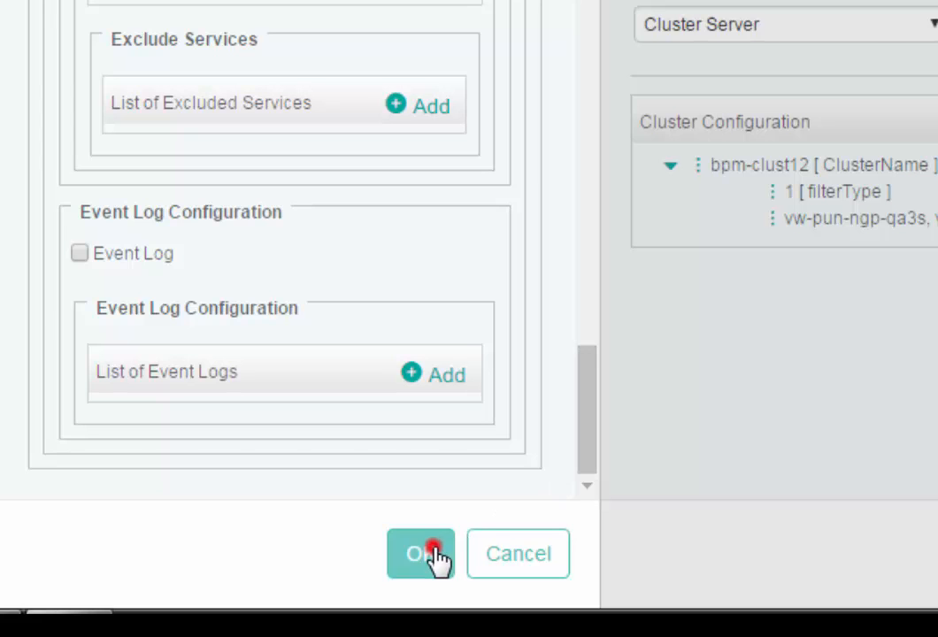